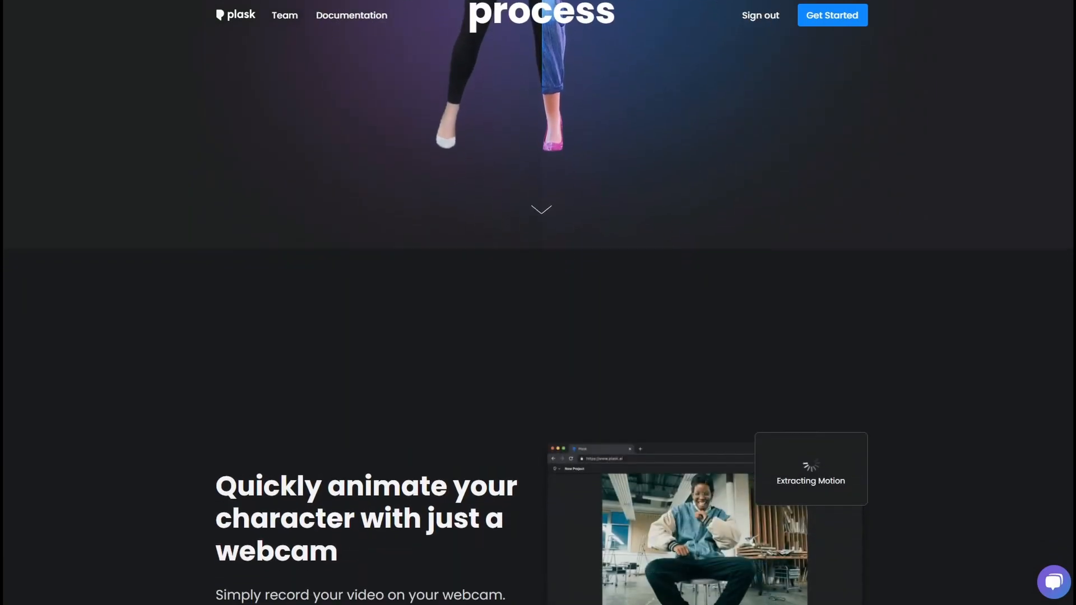
# Enter the Plask editor via Get Started and place Mannequin.glb from the Library in the scene.
pyautogui.scroll(-3)
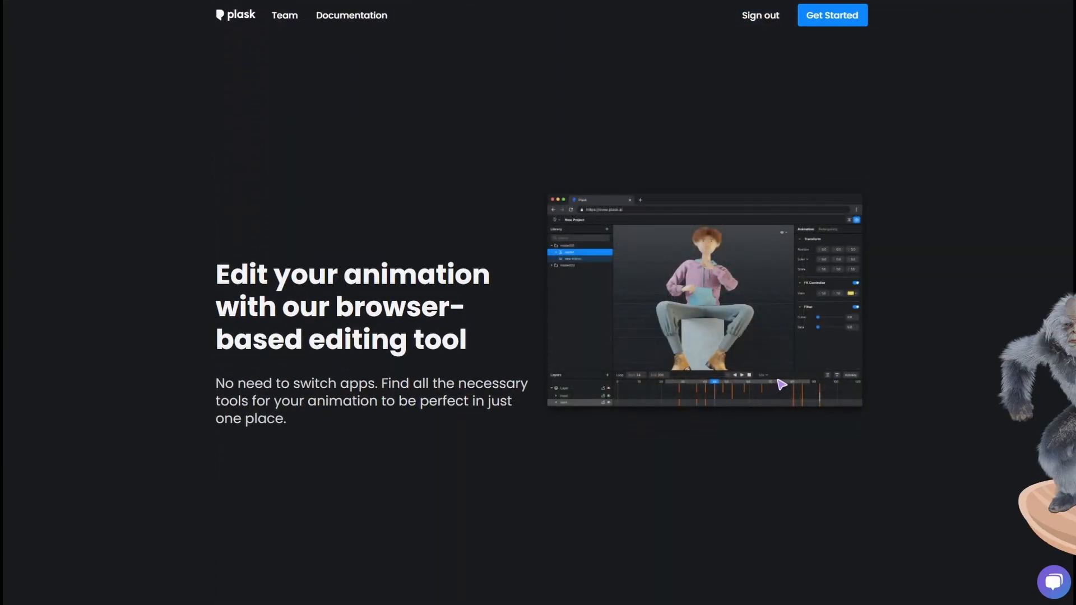
pyautogui.scroll(-3)
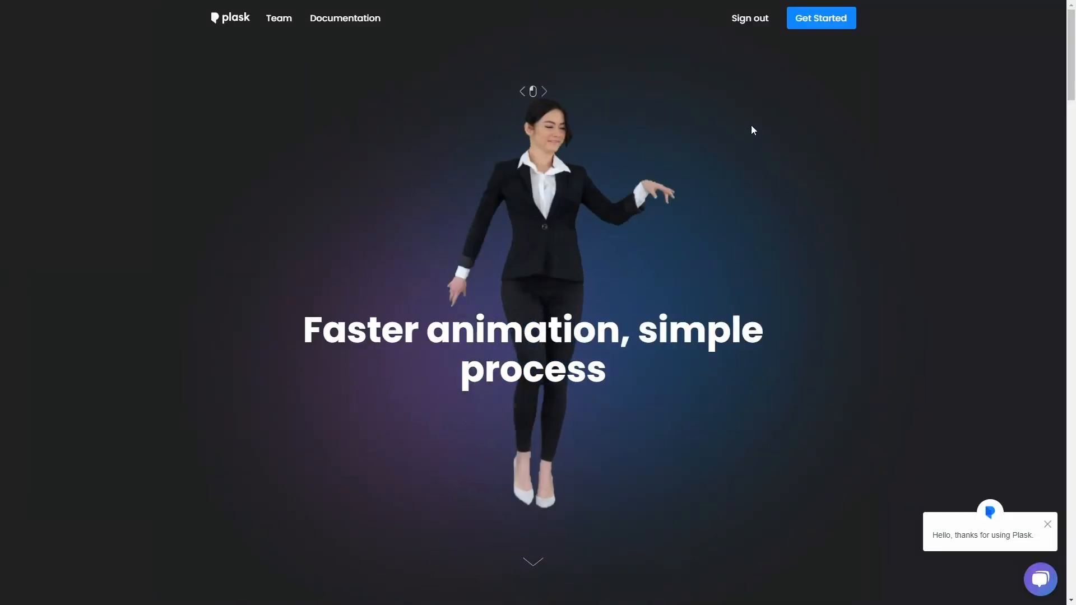
pyautogui.click(821, 18)
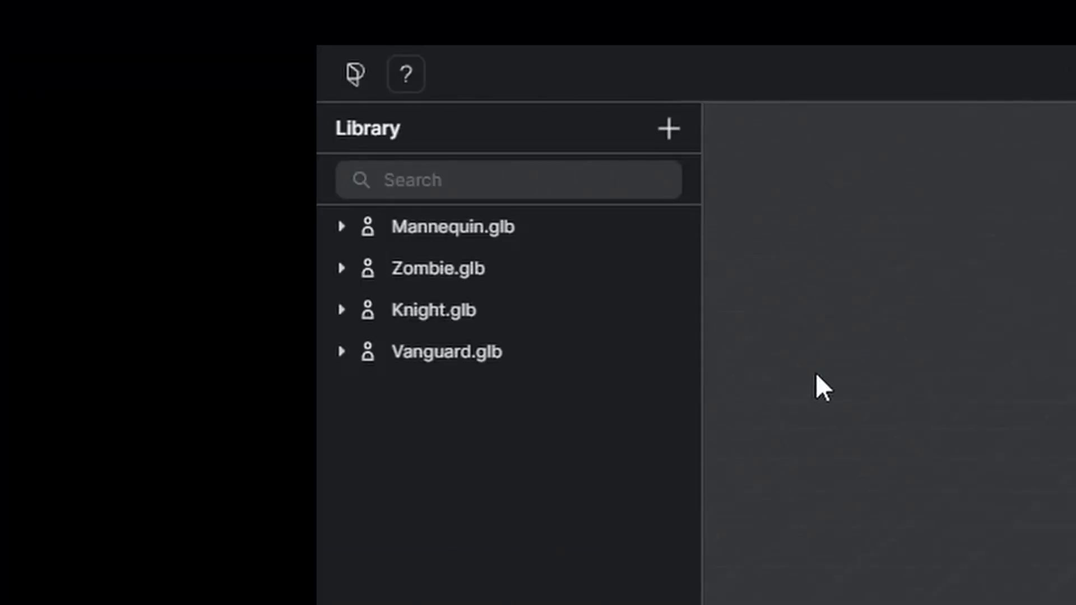
pyautogui.click(453, 226)
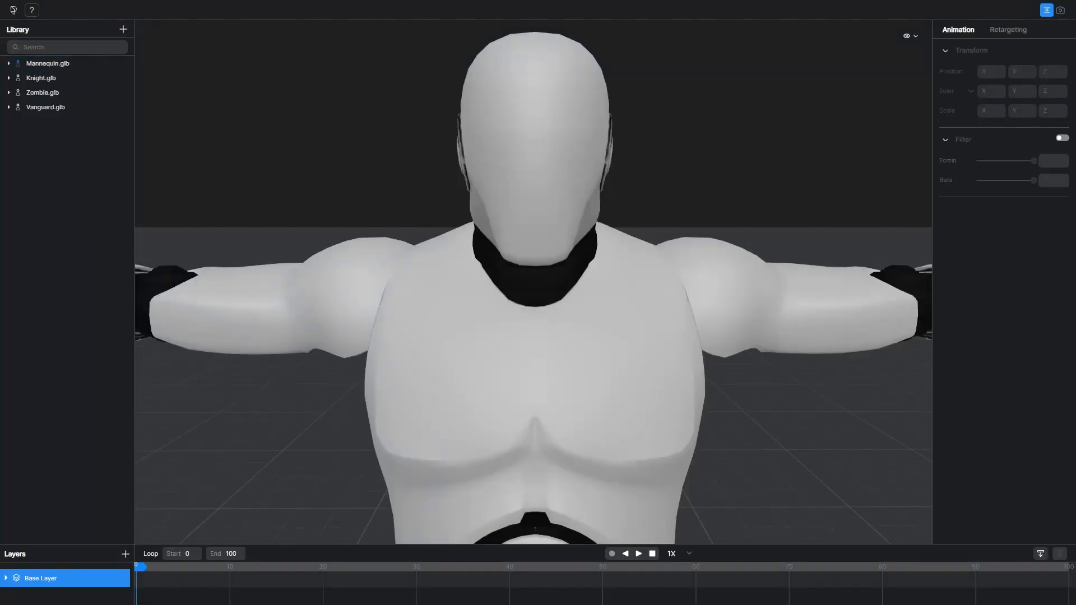
# Preview Zombie.glb, zoom out, and switch to video motion capture mode.
pyautogui.click(42, 92)
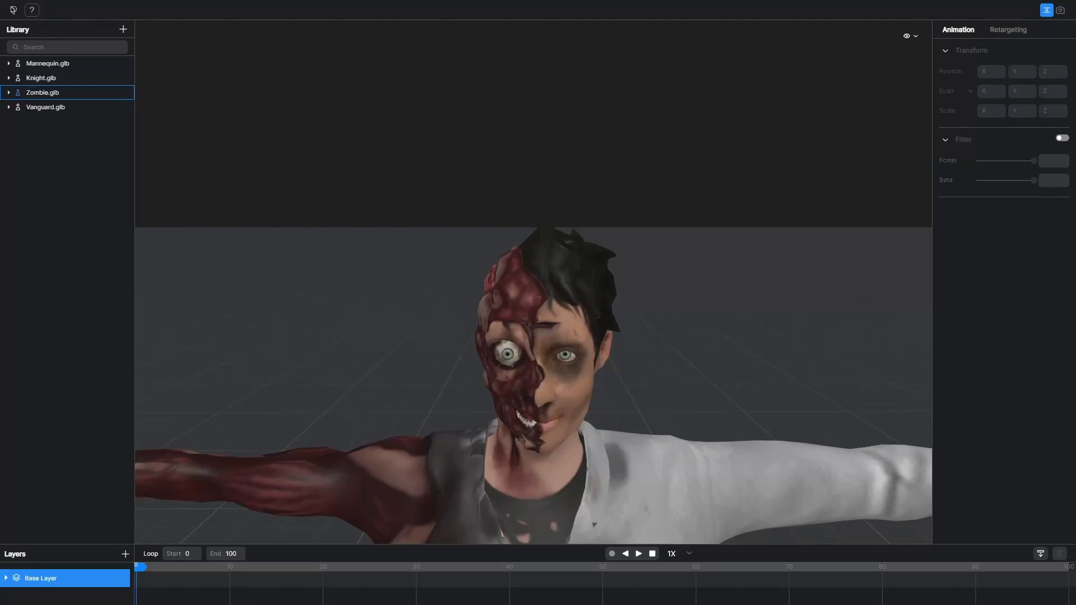
pyautogui.scroll(-3)
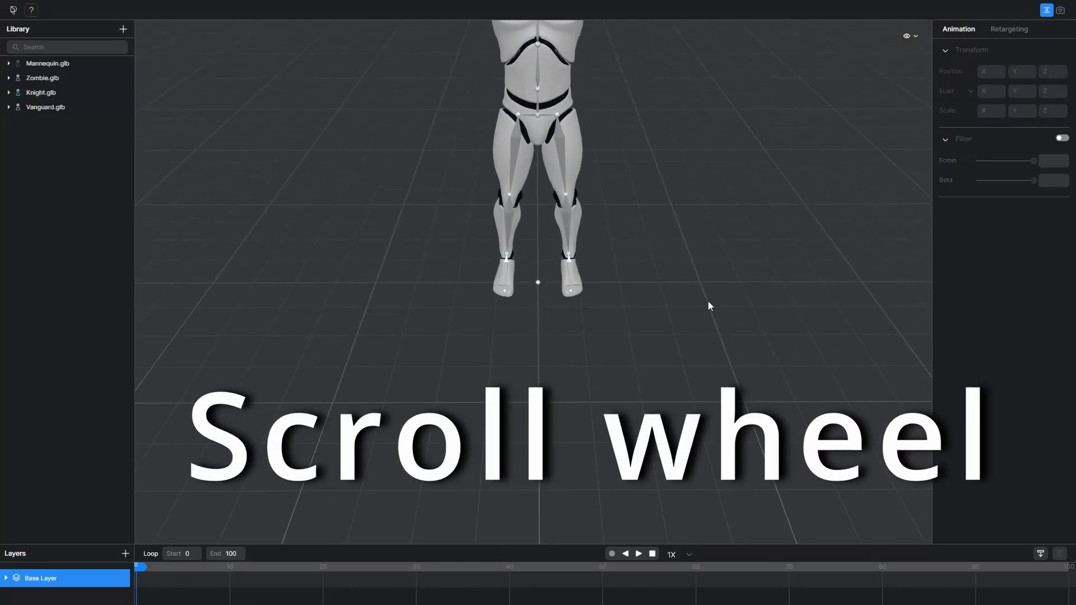
pyautogui.scroll(-3)
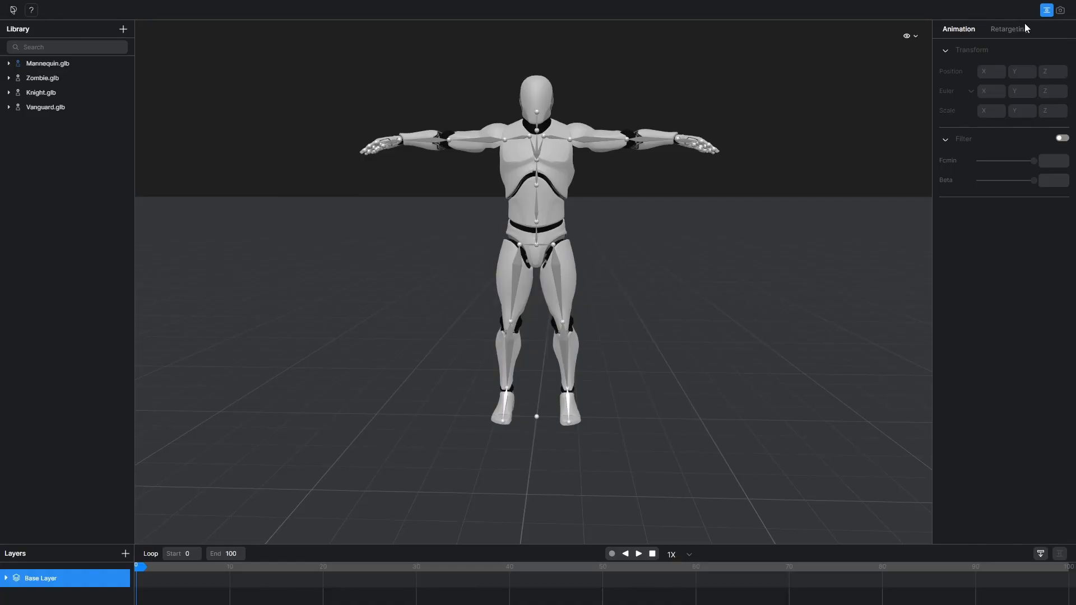
pyautogui.click(1060, 11)
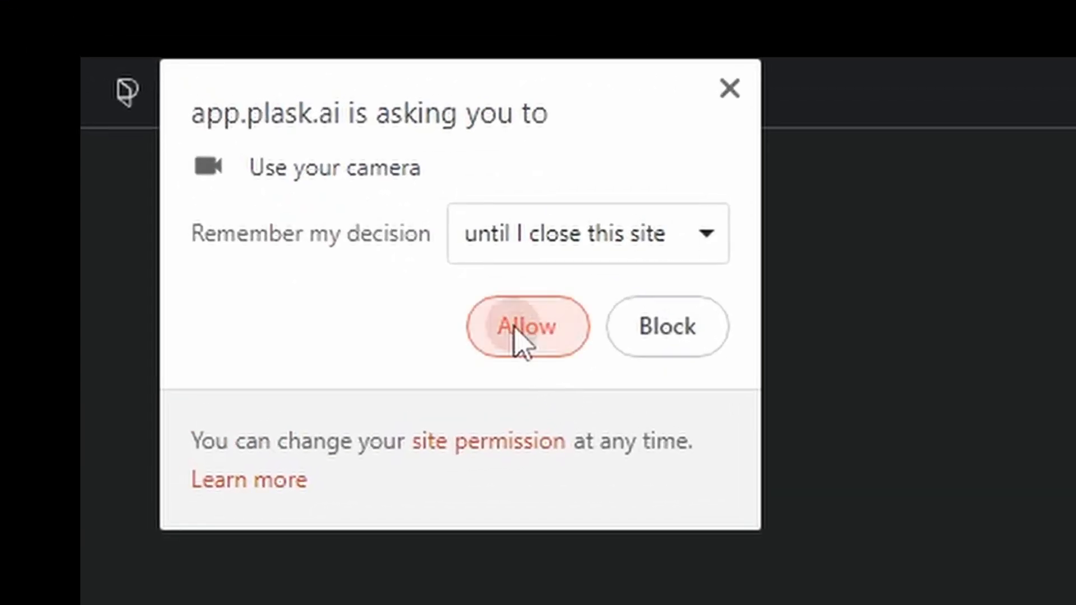
# Allow the browser camera permission so the robot dance clip loads in video mode.
pyautogui.click(528, 327)
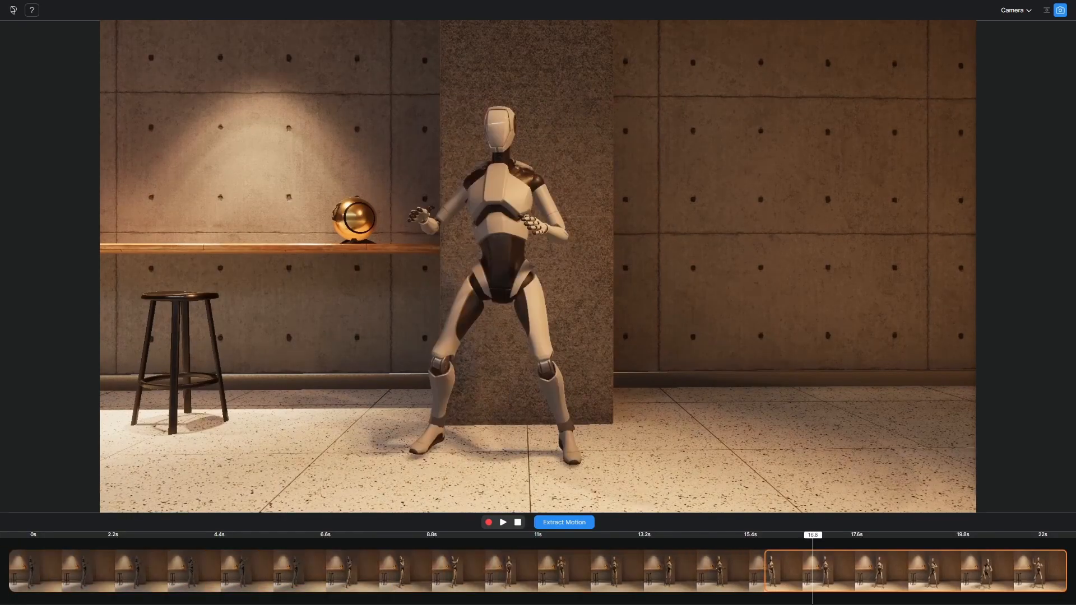
# Play and pause the clip near the move's end, then extract motion as a mocap named 'Jonathan'.
pyautogui.click(502, 522)
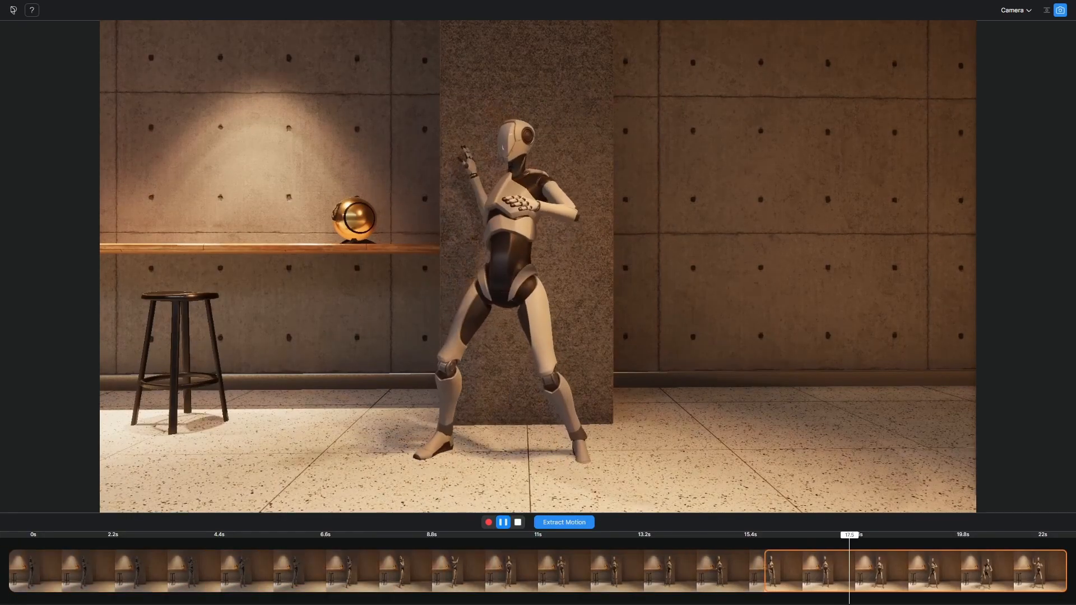
pyautogui.click(502, 523)
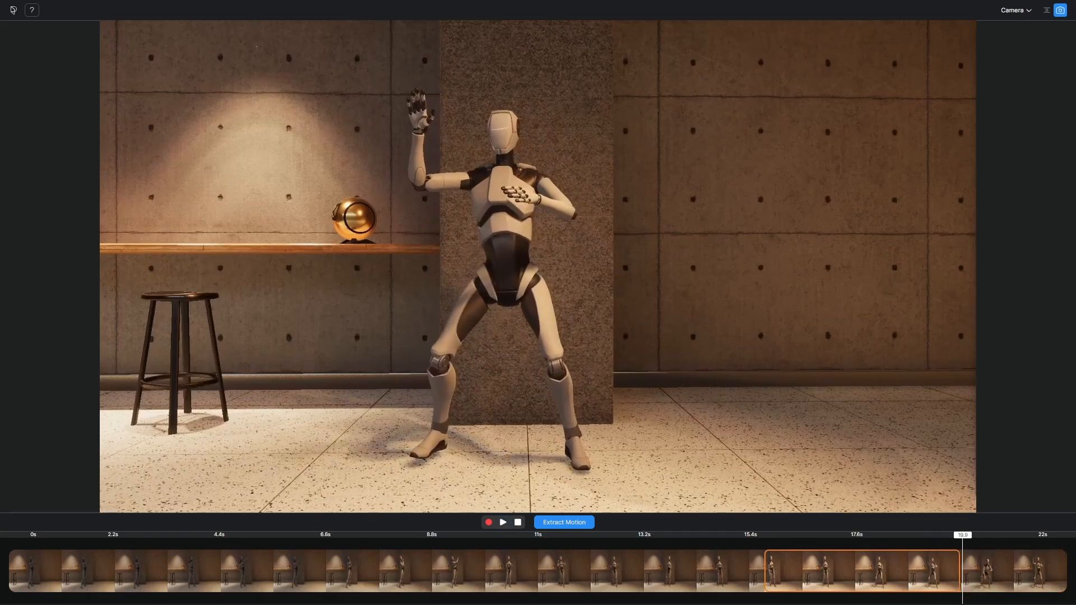
pyautogui.click(563, 522)
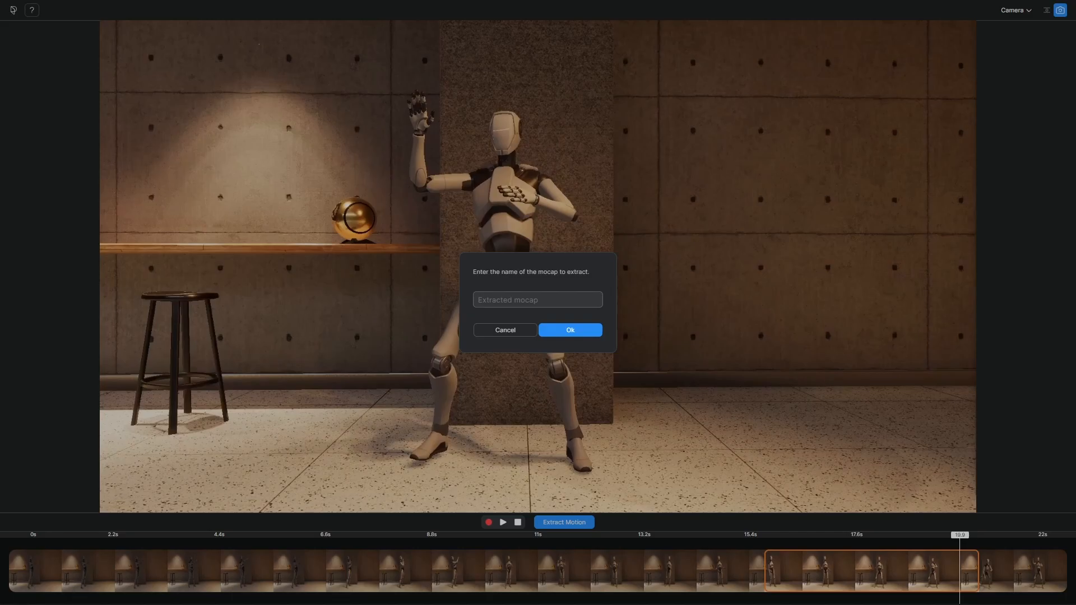
pyautogui.write('Jon')
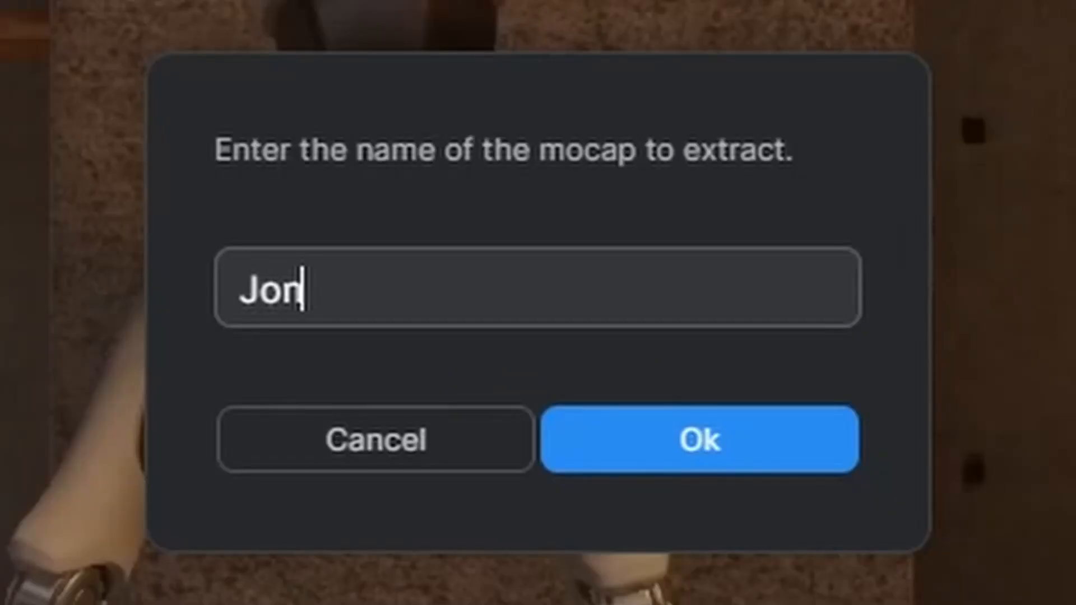
pyautogui.write('athan')
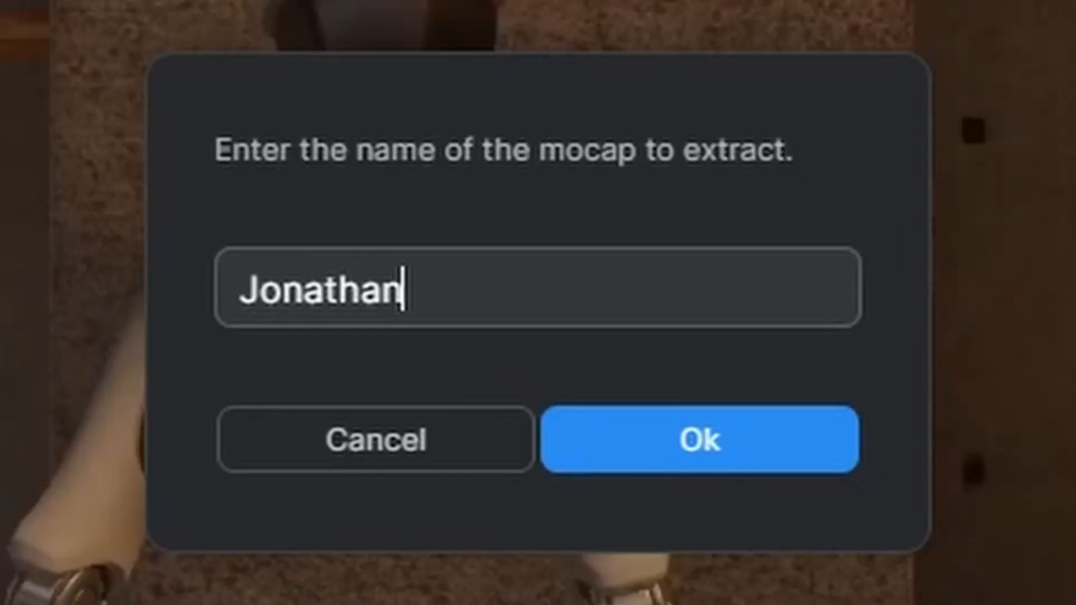
pyautogui.click(699, 443)
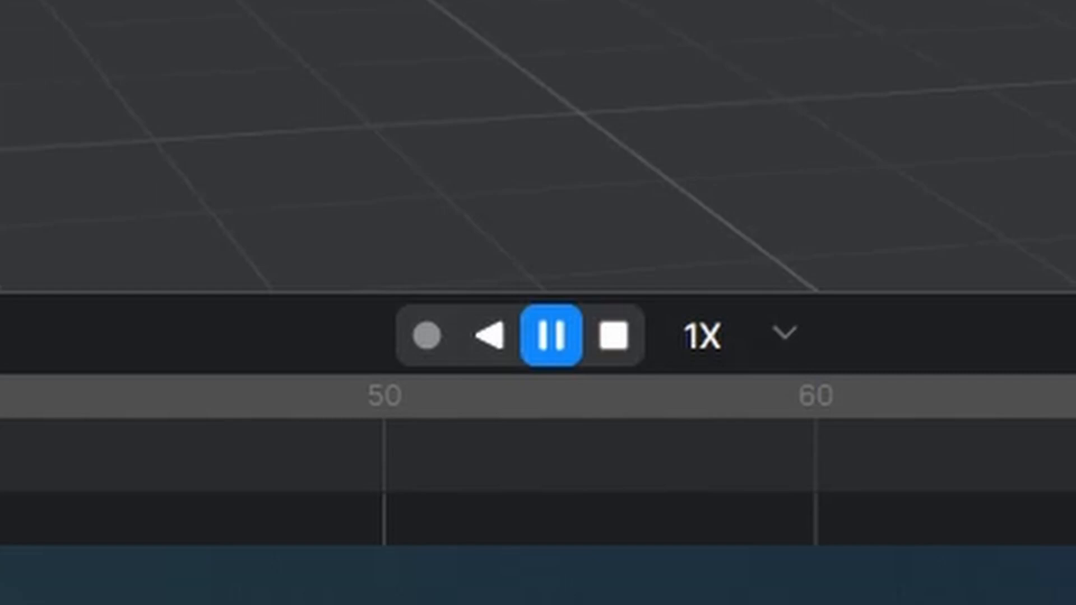
# Play the Jonathan motion on the mannequin, pause it and scrub to frame 230.
pyautogui.click(551, 341)
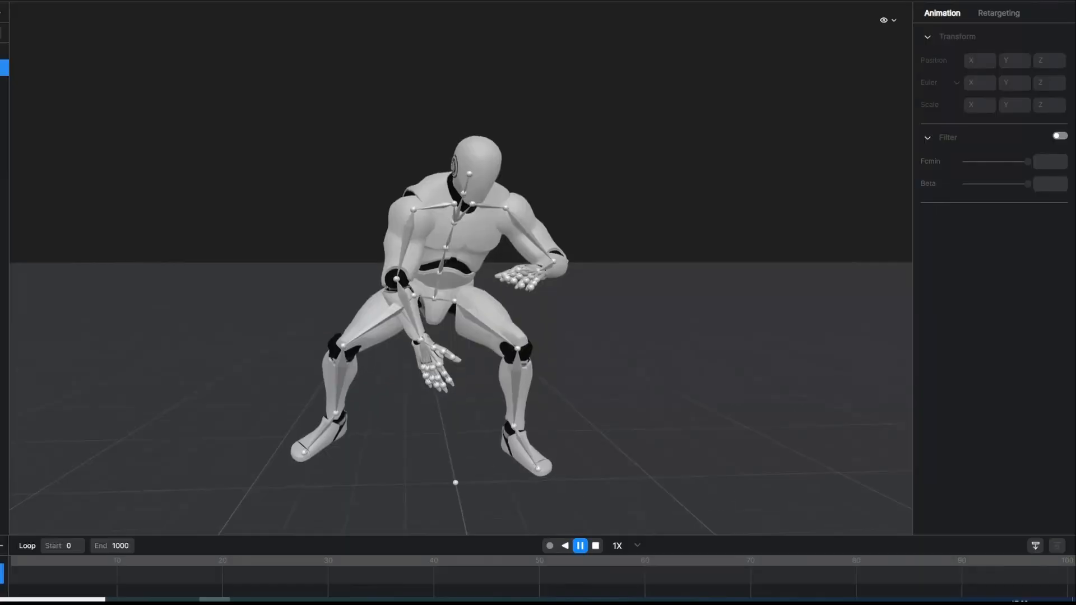
pyautogui.click(579, 546)
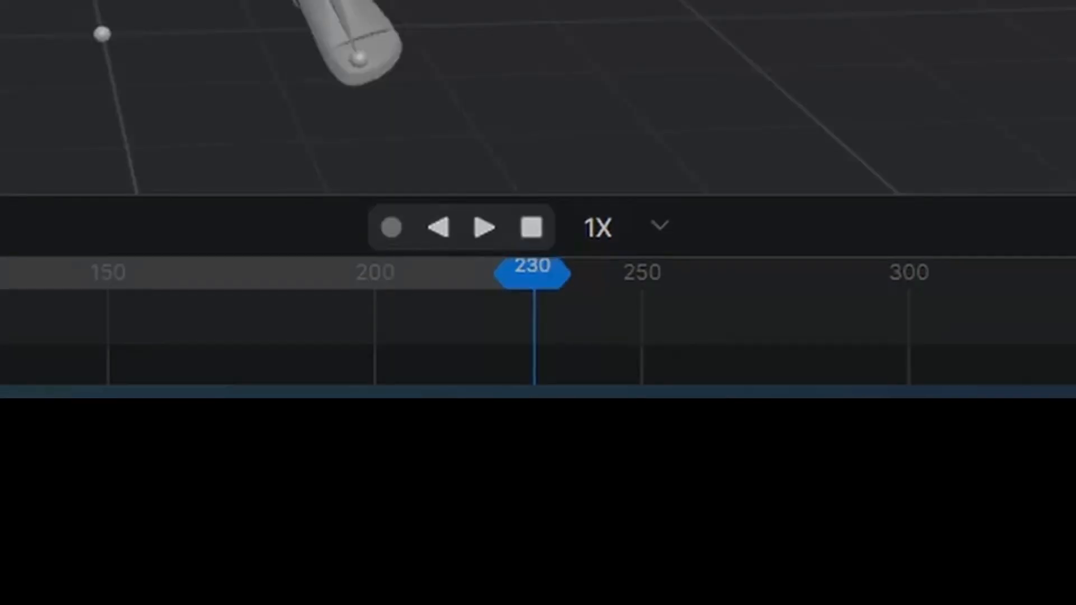
pyautogui.click(482, 227)
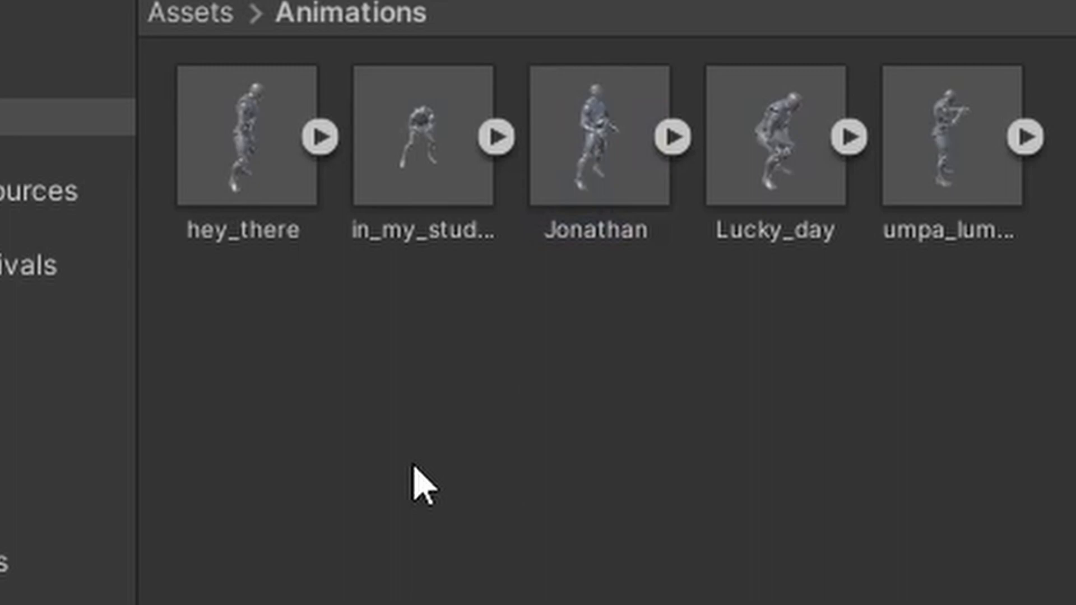
# Set Jonathan's Rig Animation Type to Humanoid, apply, duplicate the Armature clip with Ctrl+D and rename it.
pyautogui.click(594, 141)
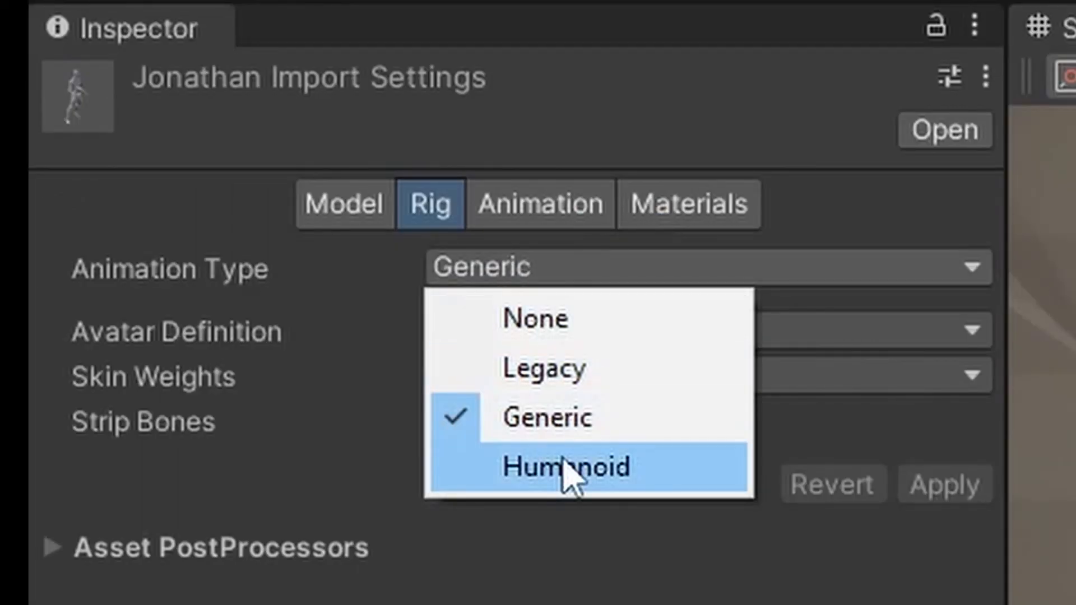
pyautogui.click(556, 467)
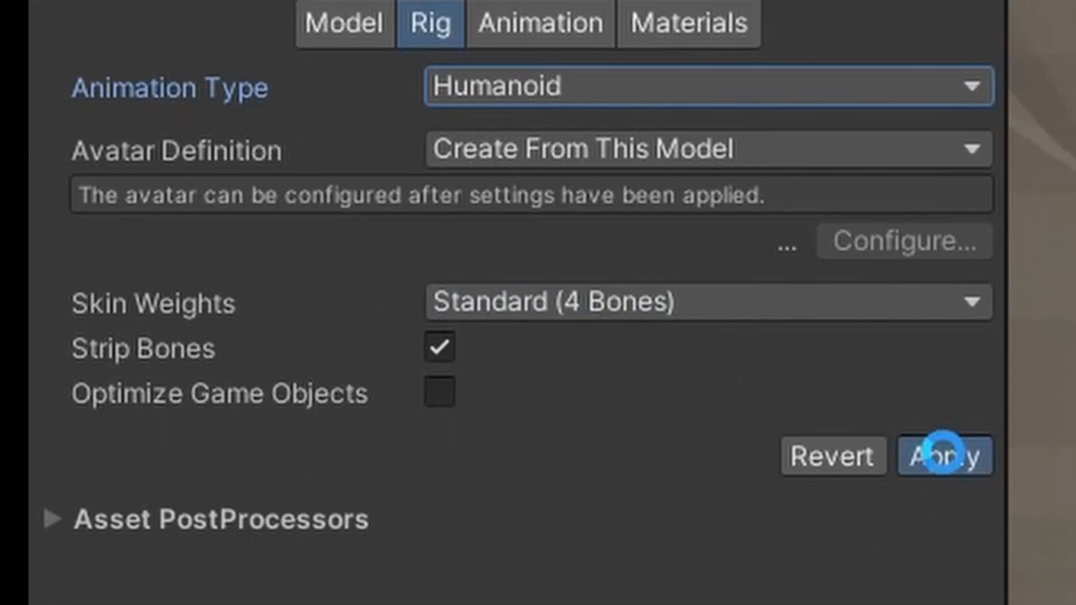
pyautogui.click(943, 458)
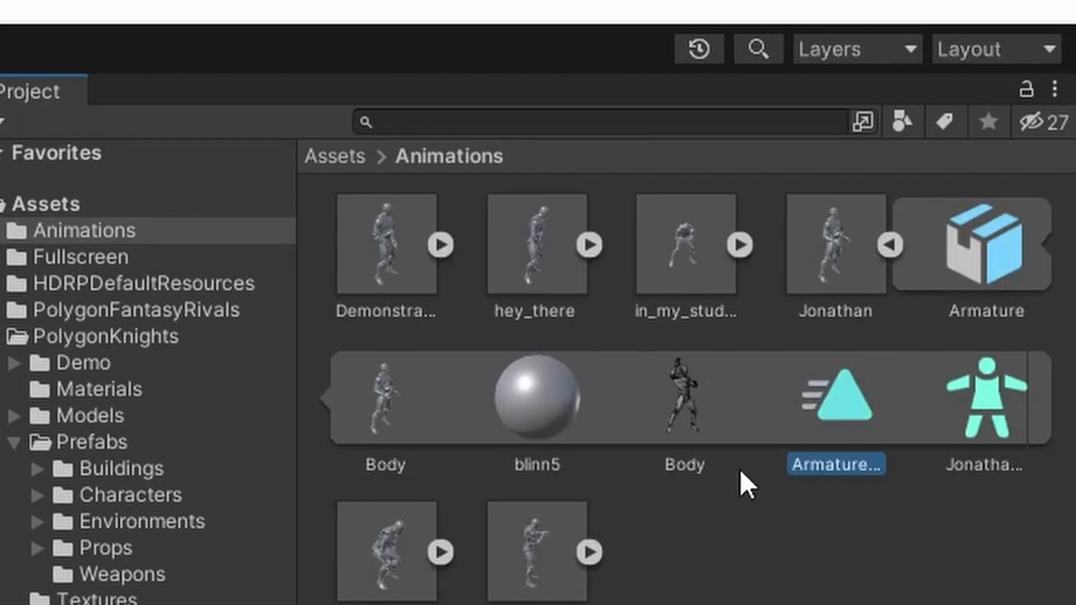
pyautogui.press('Ctrl+D')
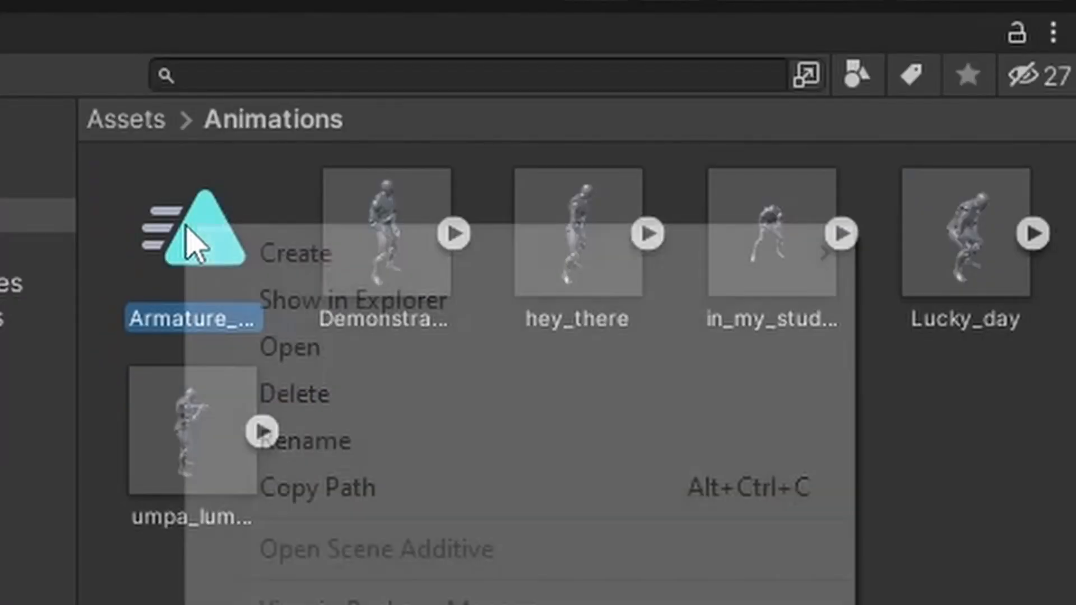
pyautogui.click(304, 440)
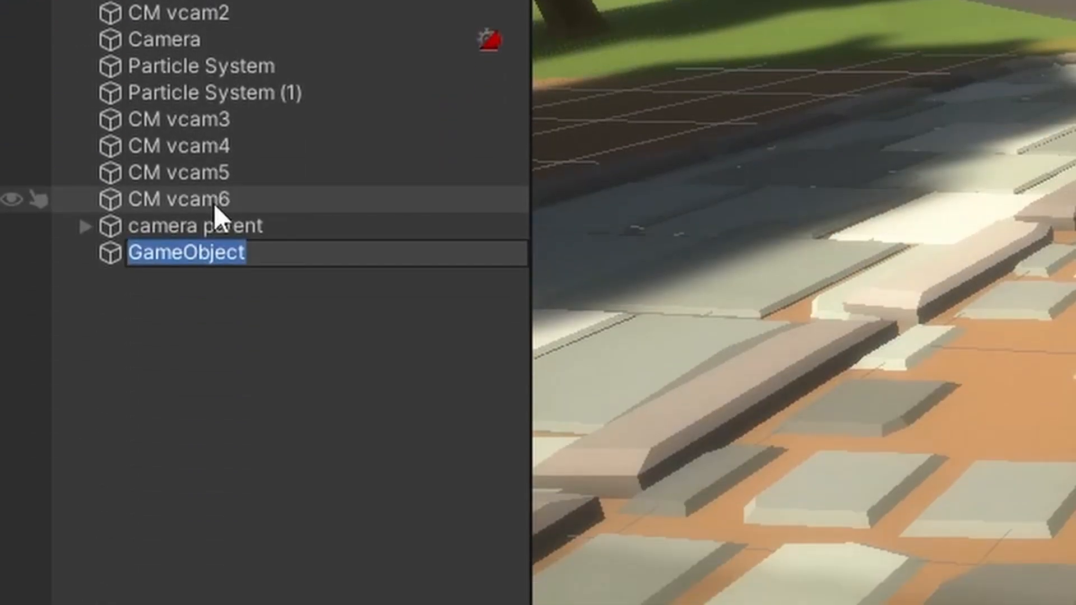
# Name the empty GameObject 'director' and create and save a new Timeline asset for it.
pyautogui.write('director')
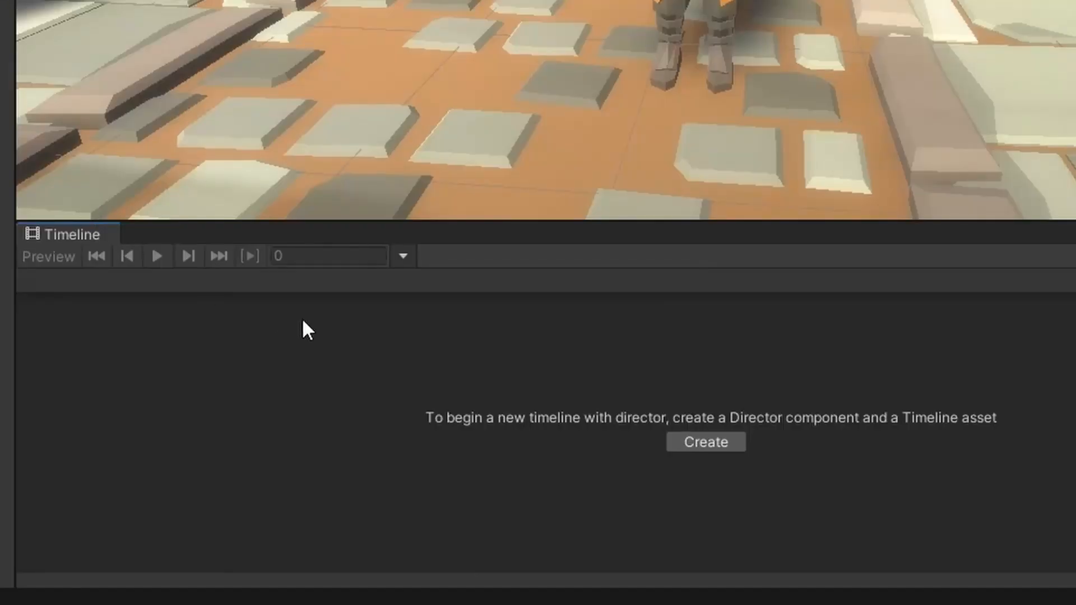
pyautogui.click(706, 442)
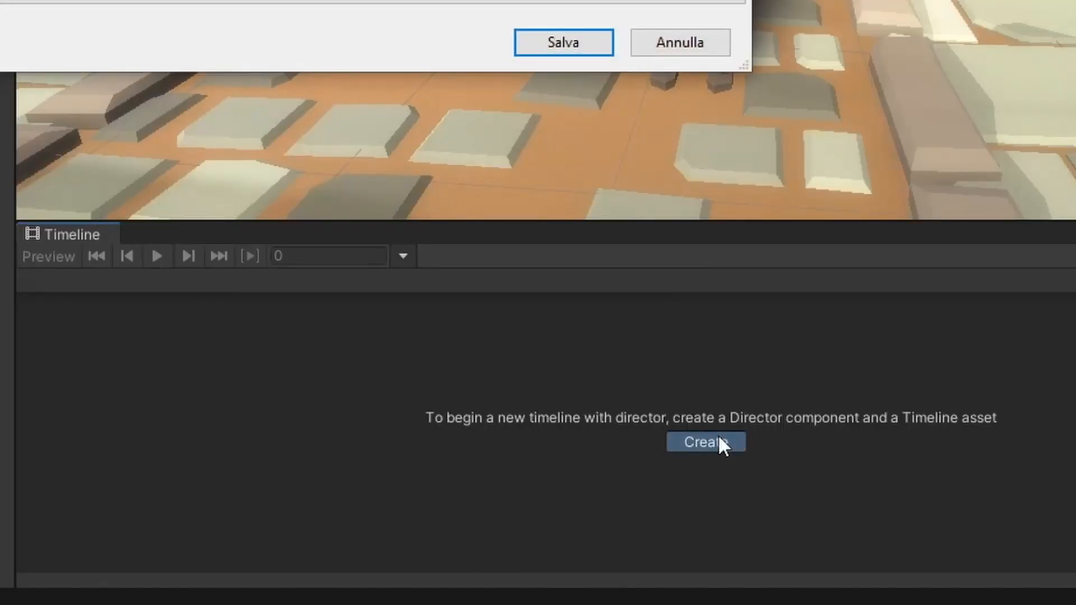
pyautogui.click(706, 442)
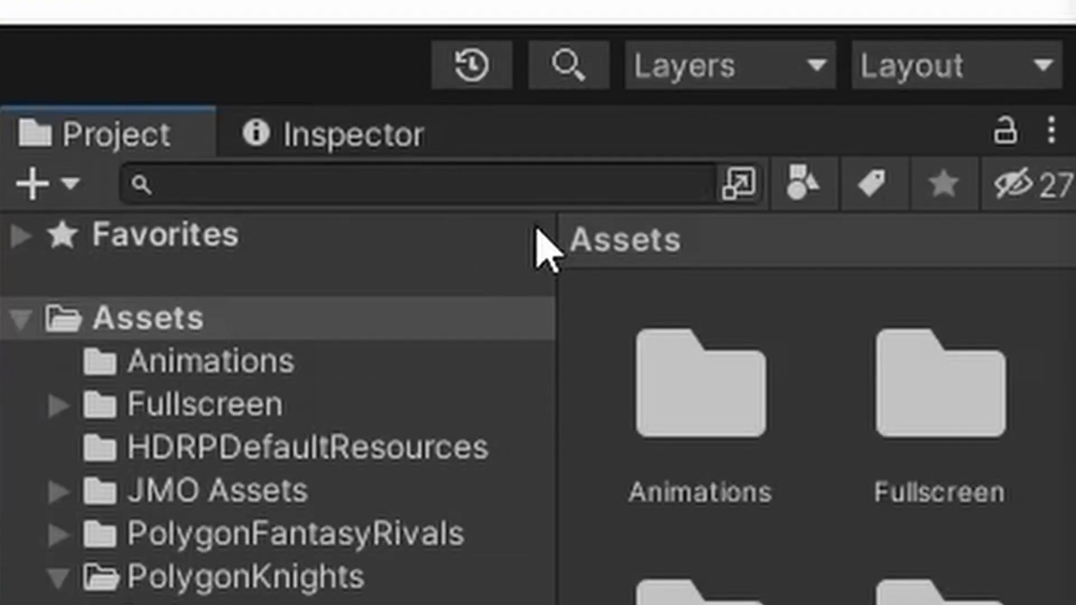
# Search 'jon' in the Project panel to list the Jonathan animation clips.
pyautogui.write('j')
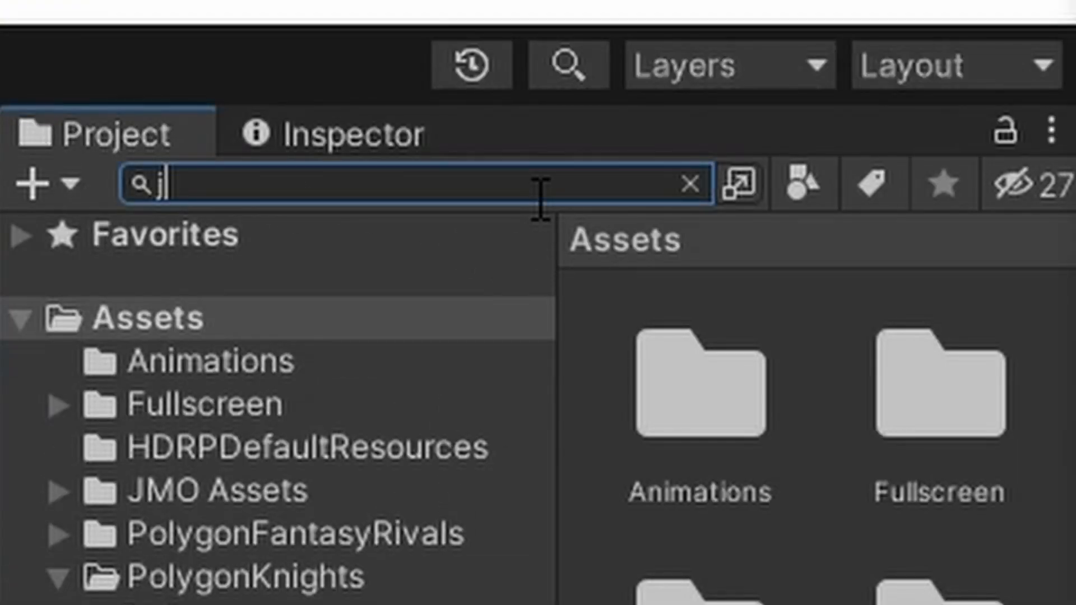
pyautogui.write('on')
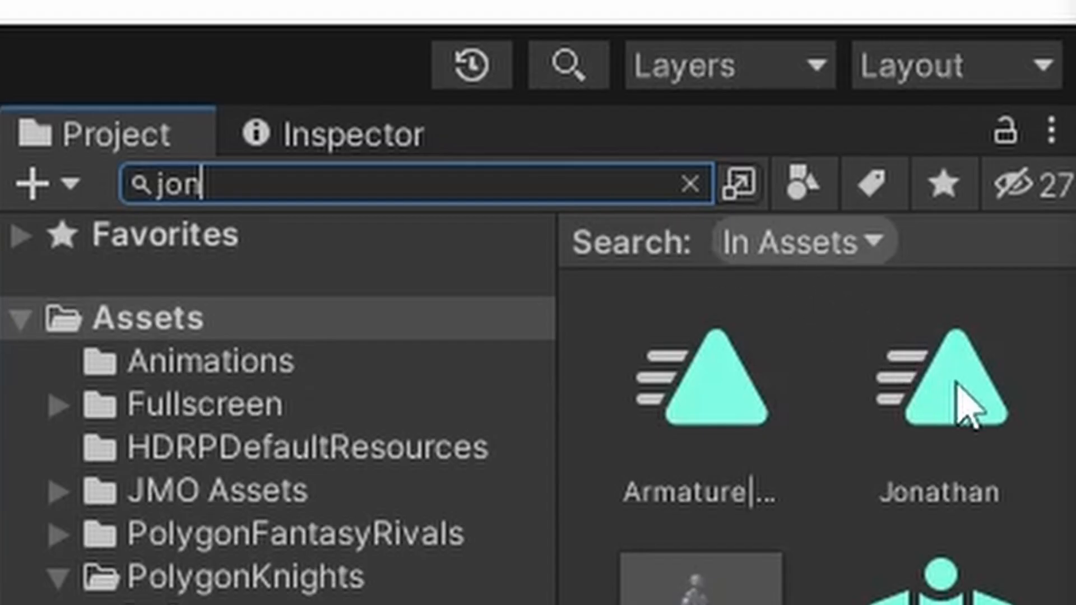